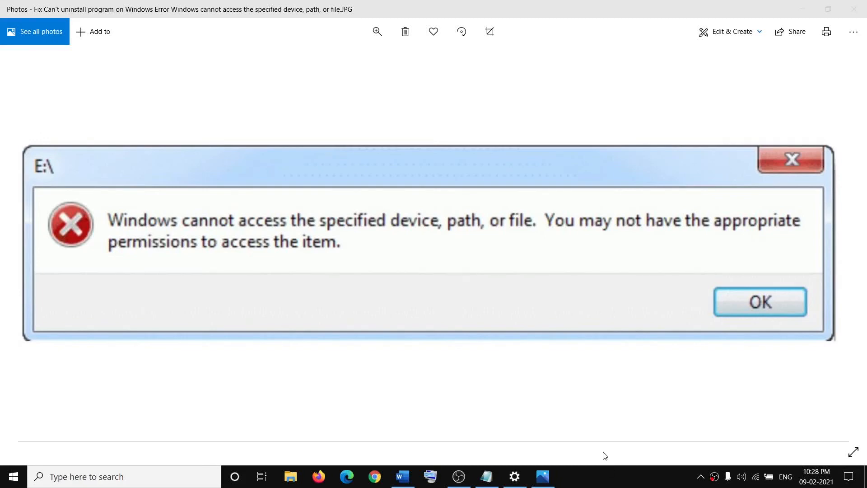
pyautogui.moveTo(606, 270)
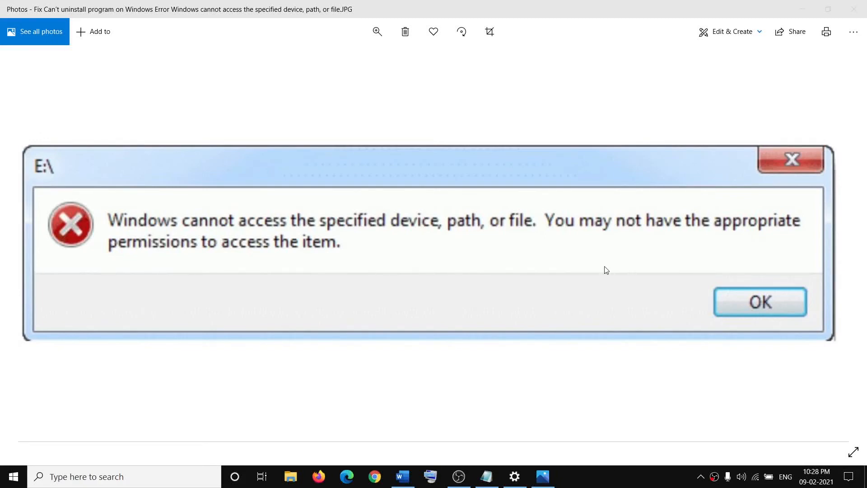
pyautogui.moveTo(188, 234)
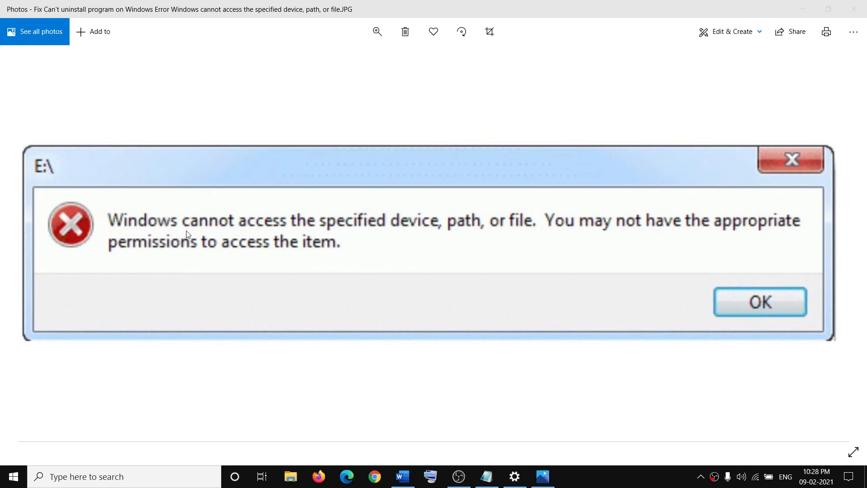
pyautogui.moveTo(506, 238)
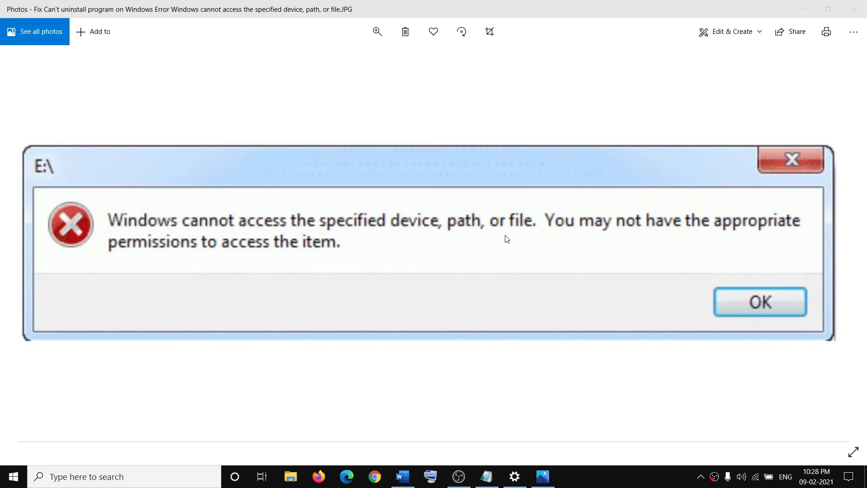
pyautogui.moveTo(625, 259)
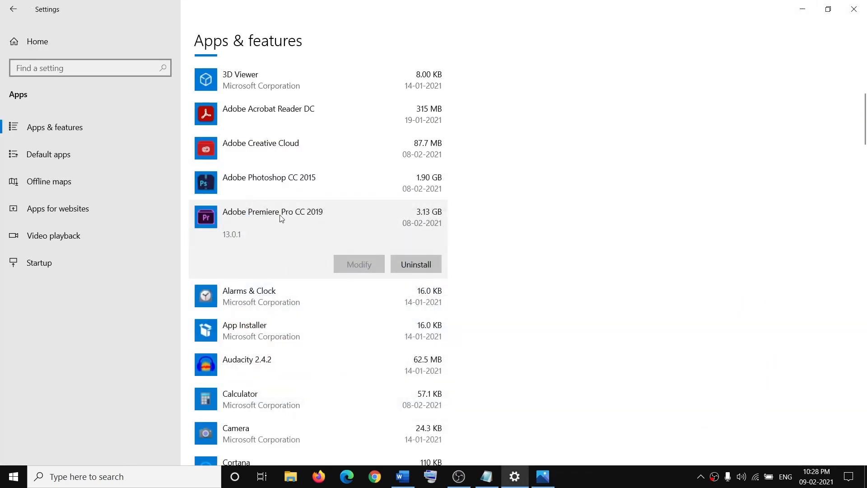
pyautogui.moveTo(241, 238)
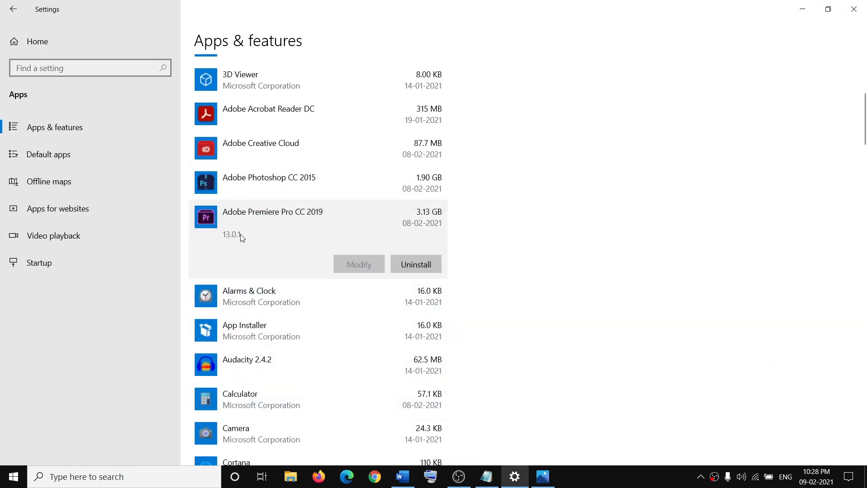
pyautogui.moveTo(252, 50)
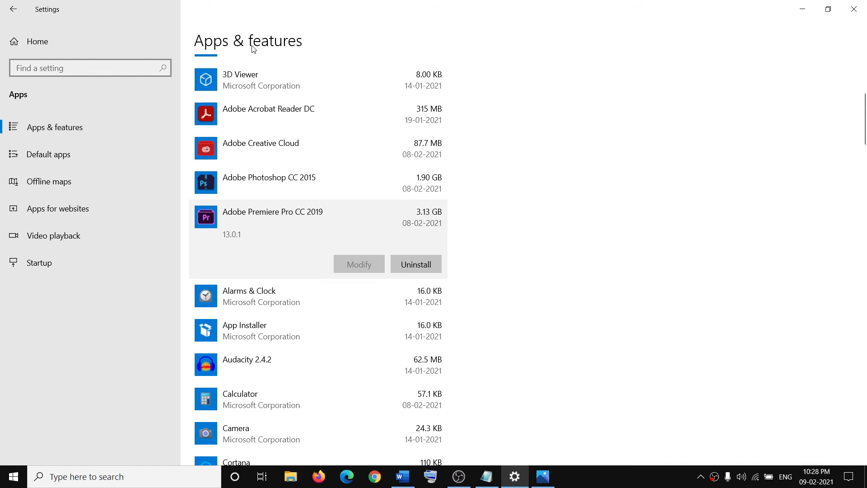
pyautogui.moveTo(244, 253)
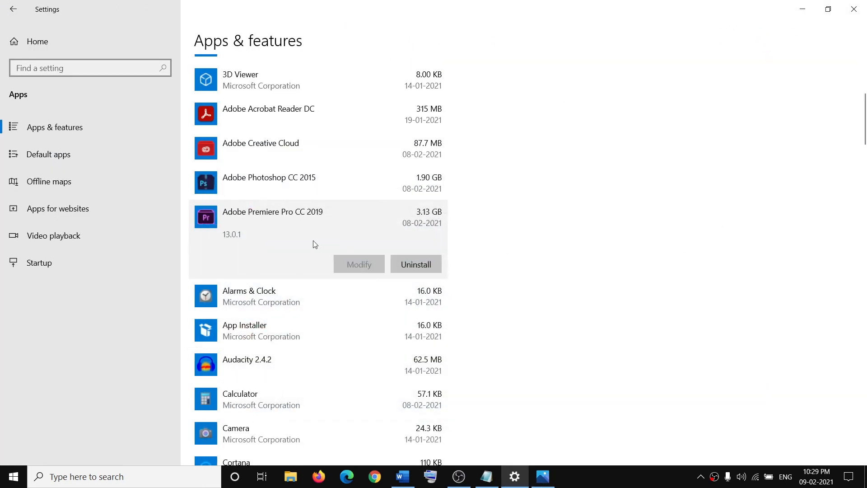
pyautogui.moveTo(226, 45)
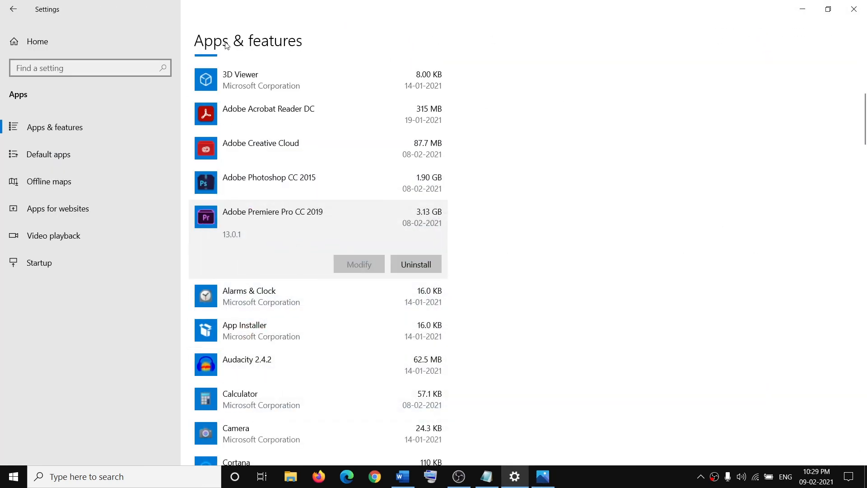
pyautogui.moveTo(344, 68)
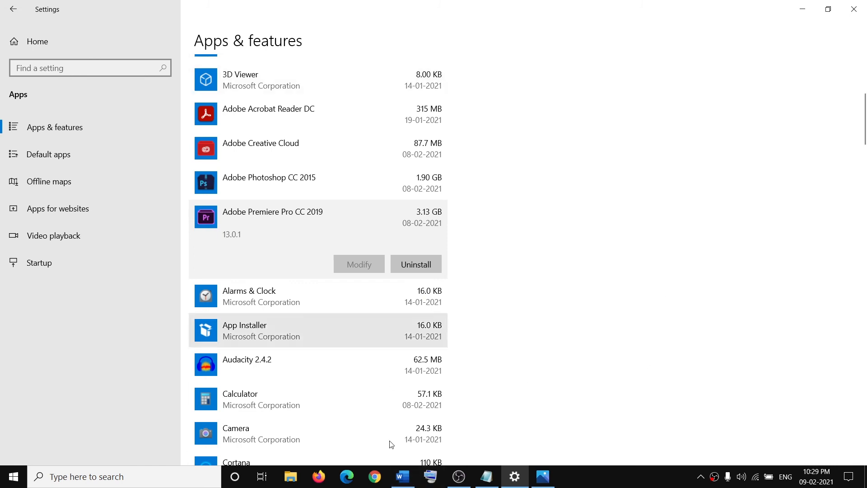
# Step: Bring up the Word guide document showing Step 1) Use appwiz.cpl command
pyautogui.click(403, 476)
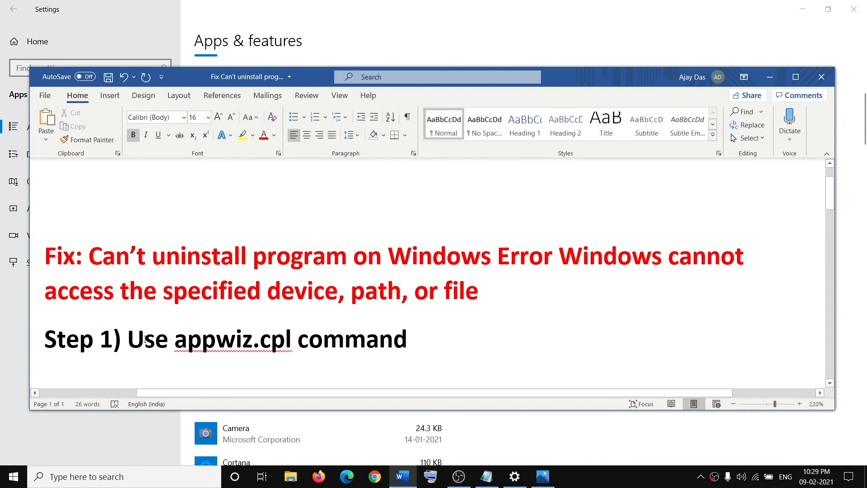
pyautogui.doubleClick(234, 339)
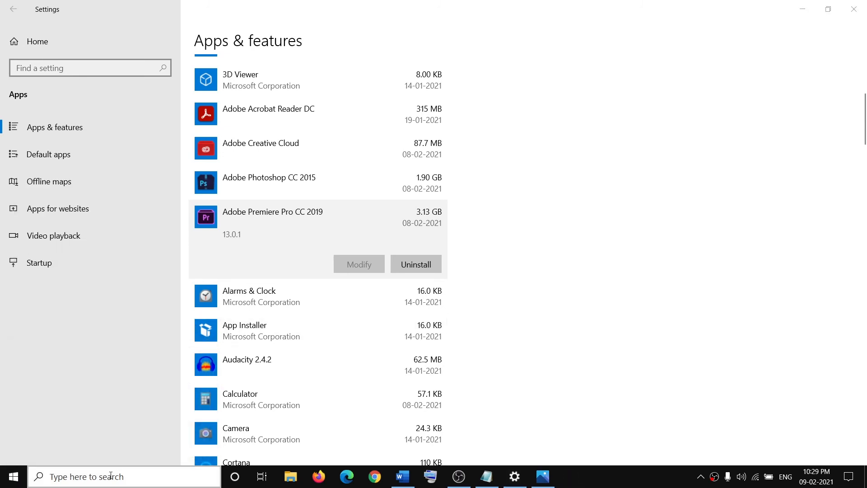
# Step: Run appwiz.cpl from the Run dialog to open Programs and Features
pyautogui.write('run')
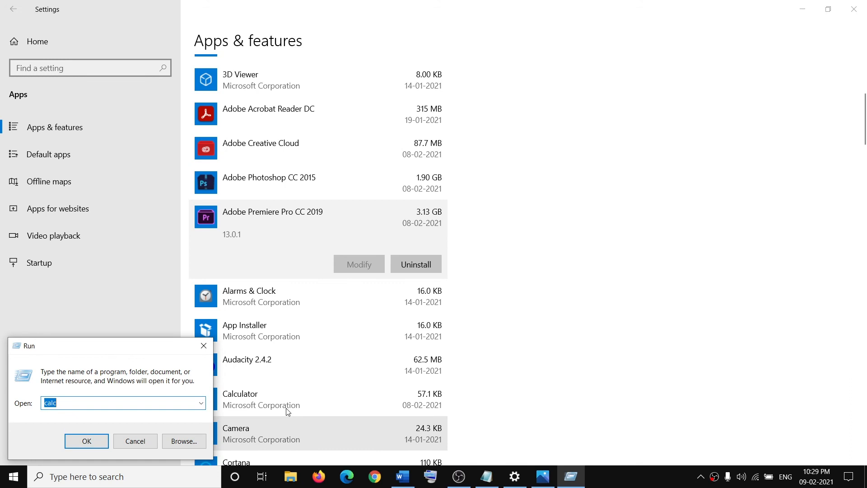
pyautogui.write('a')
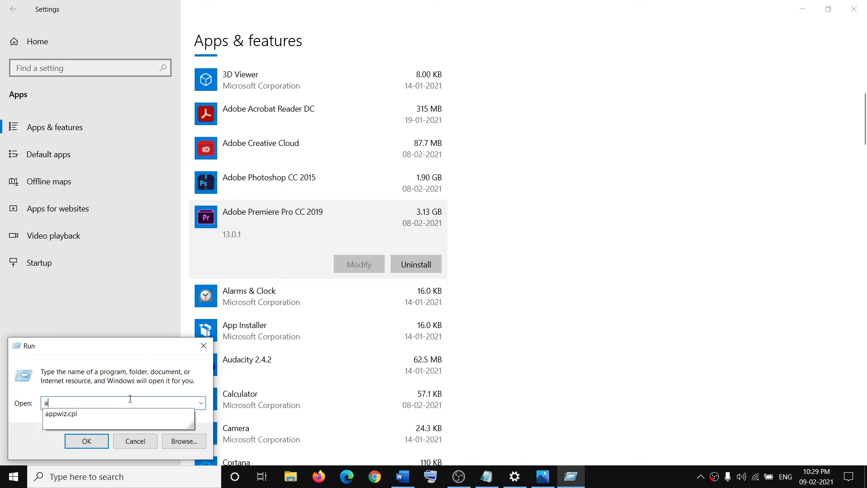
pyautogui.write('ppwiz.cpl')
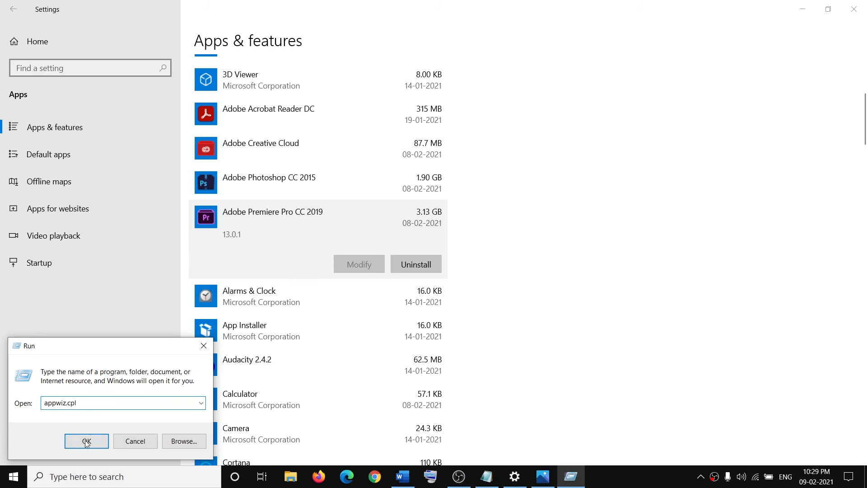
pyautogui.click(87, 441)
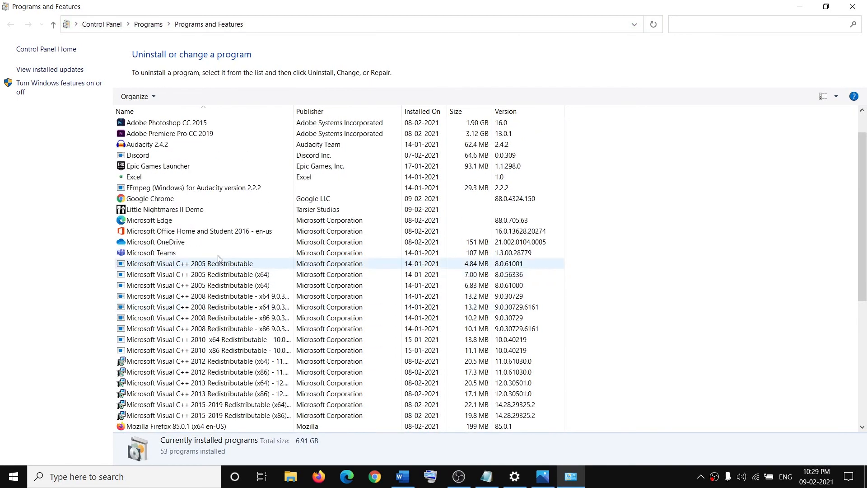
# Step: Select Epic Games Launcher to show its version 1.1.298.0 and 93.1 MB size
pyautogui.click(157, 166)
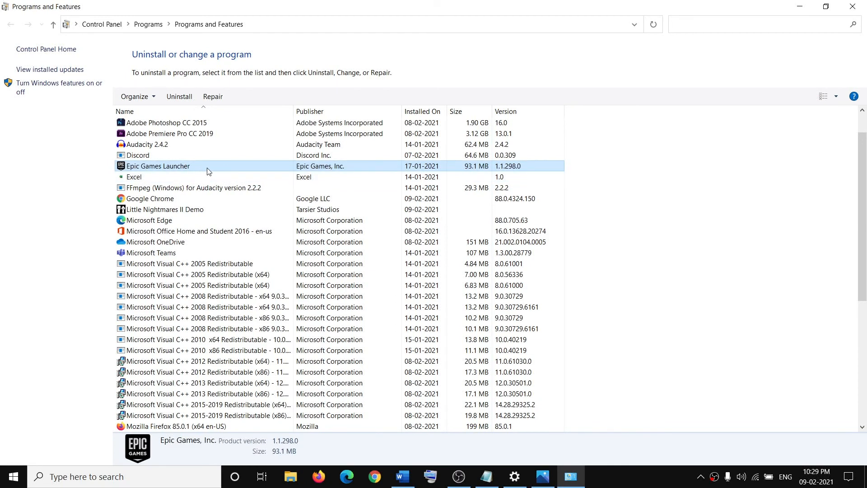
pyautogui.moveTo(179, 96)
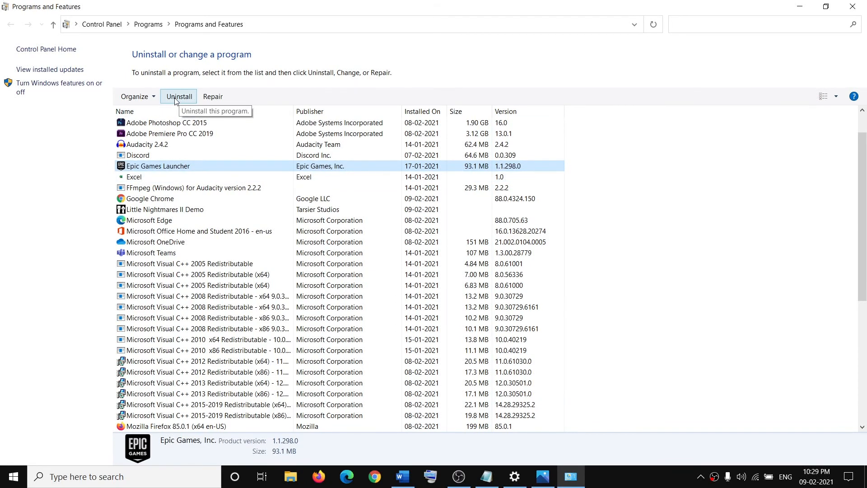
pyautogui.moveTo(854, 8)
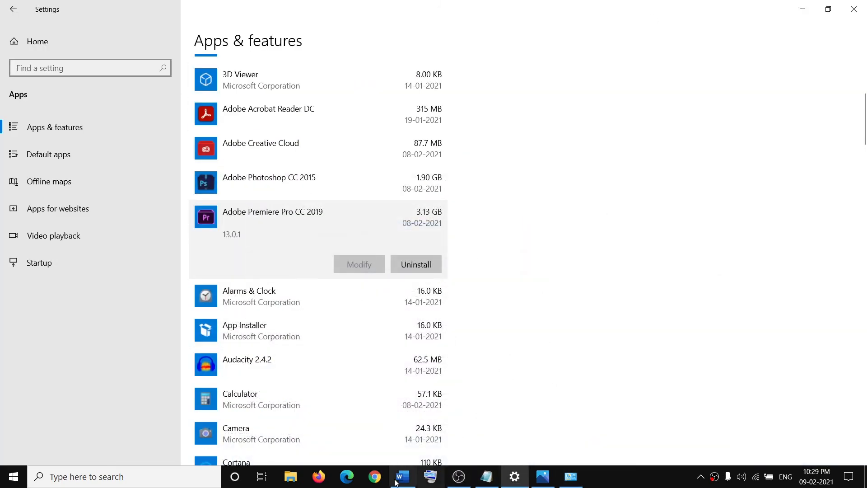
# Step: Return to the Word guide and view Step 2) Use Revo uninstaller
pyautogui.click(403, 476)
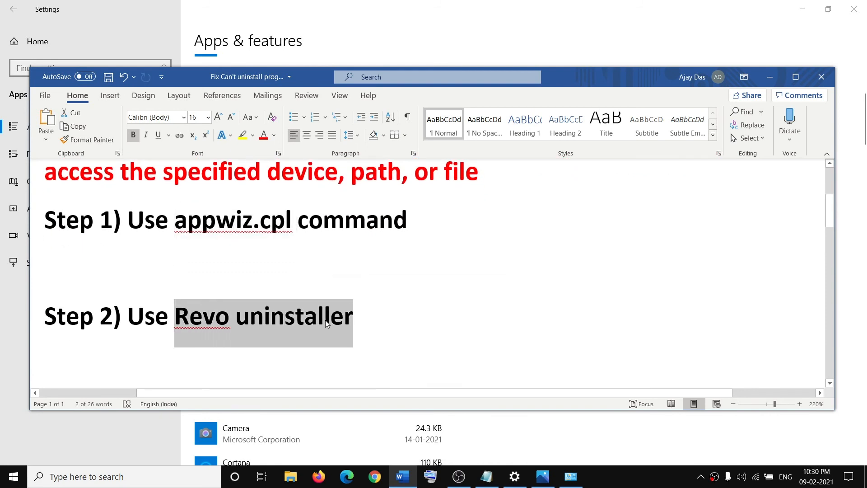
pyautogui.click(495, 173)
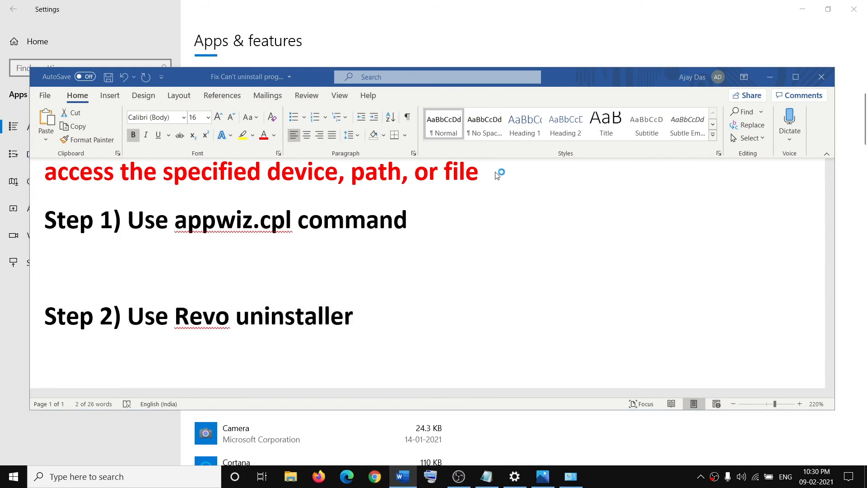
# Step: Search Google for 'Revo uninstaller' in Chrome
pyautogui.click(374, 476)
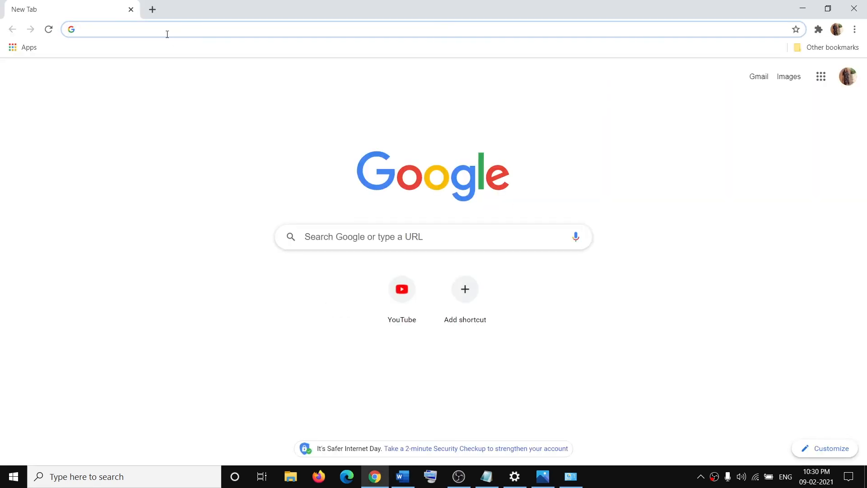
pyautogui.write('Revo uninstaller')
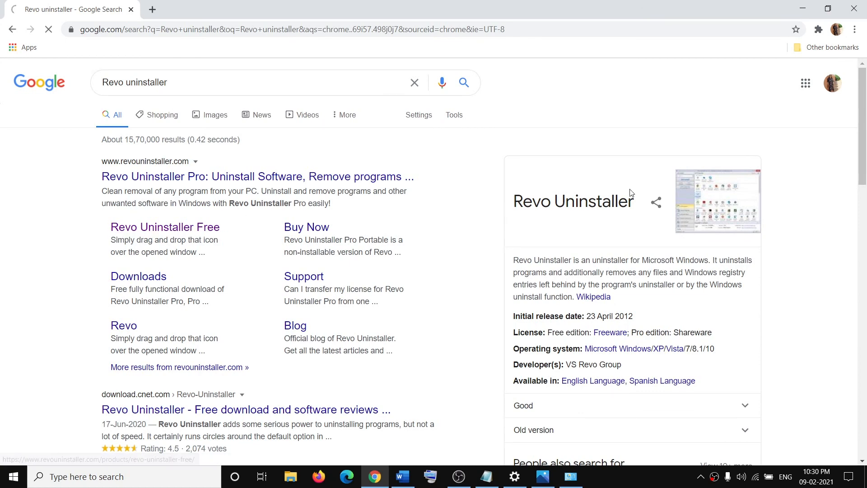
# Step: Download the Revo Uninstaller Freeware installer and keep it despite the warning
pyautogui.click(165, 227)
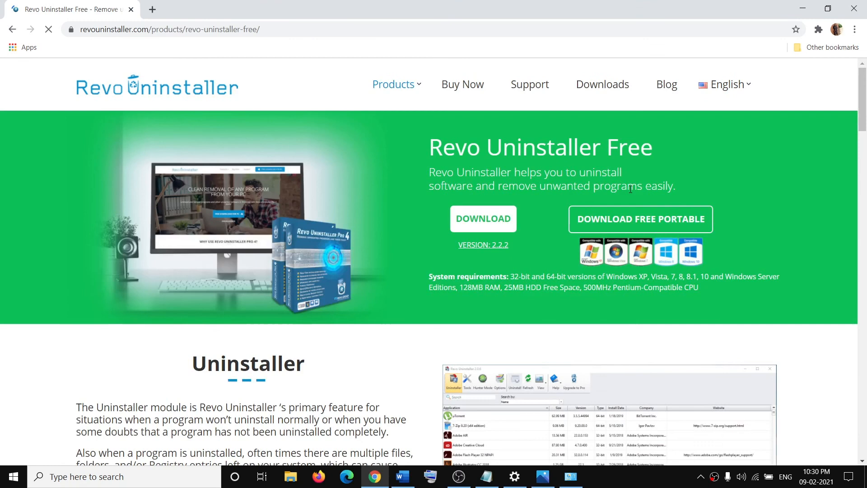
pyautogui.click(482, 218)
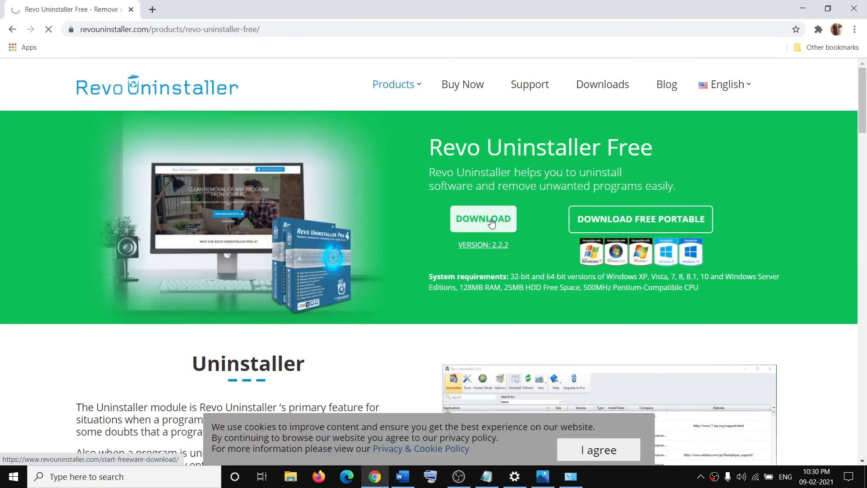
pyautogui.click(482, 219)
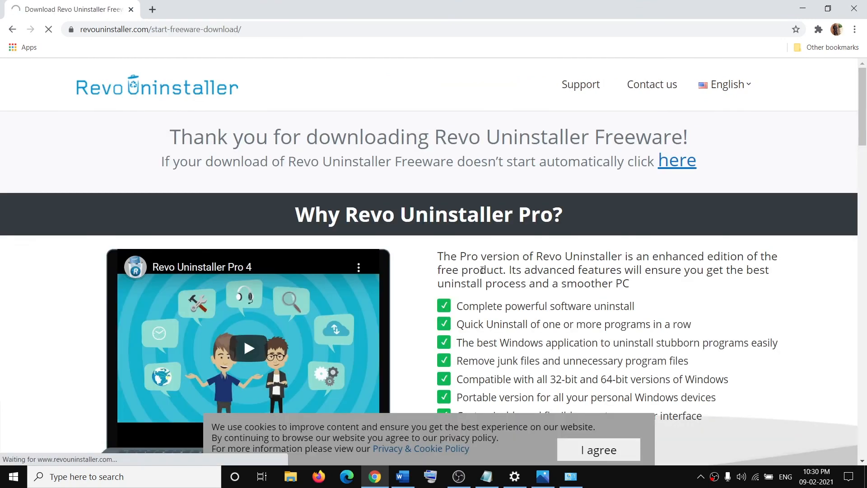
pyautogui.scroll(-3)
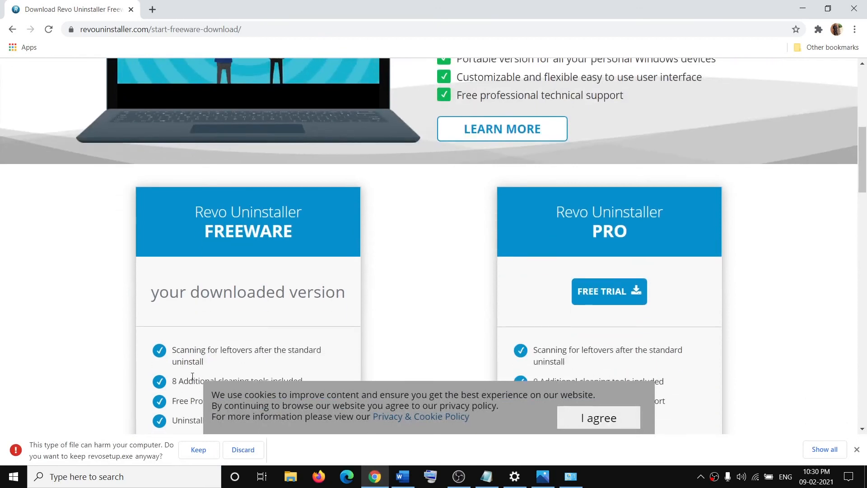
pyautogui.click(198, 449)
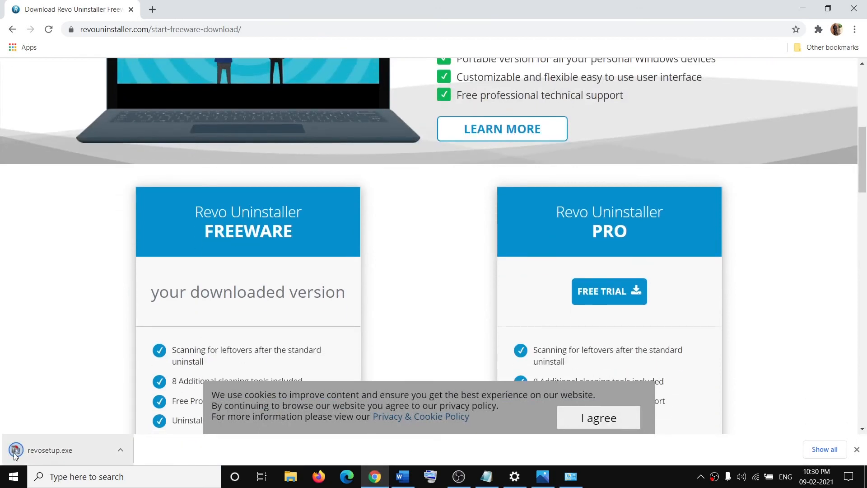
# Step: Launch revosetup.exe and allow it past the security check
pyautogui.click(49, 450)
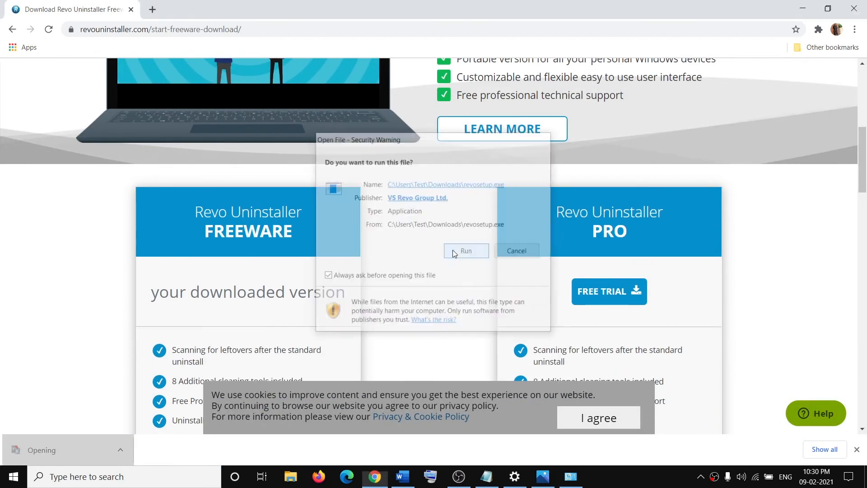
pyautogui.click(466, 251)
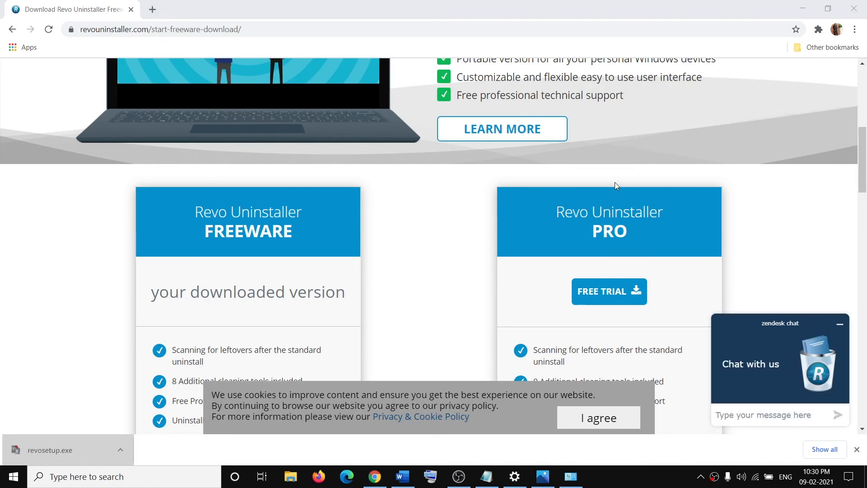
pyautogui.click(49, 450)
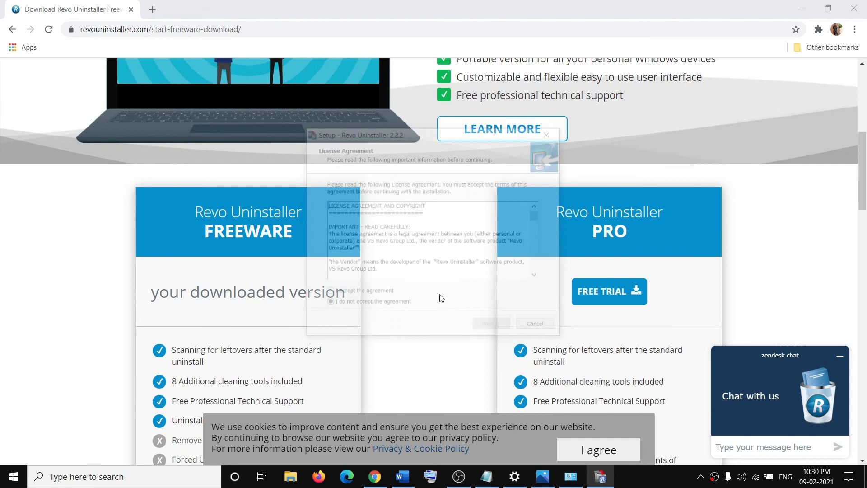
# Step: Accept the Revo license and keep the desktop shortcut option during setup
pyautogui.click(327, 292)
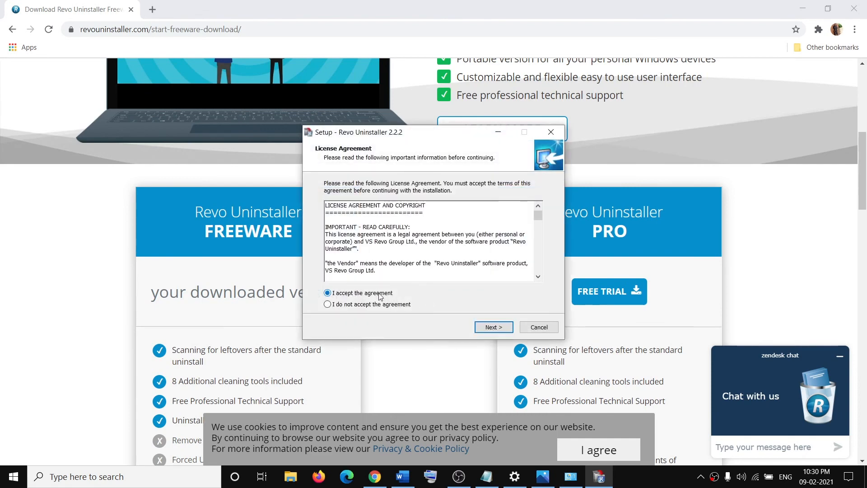
pyautogui.click(492, 327)
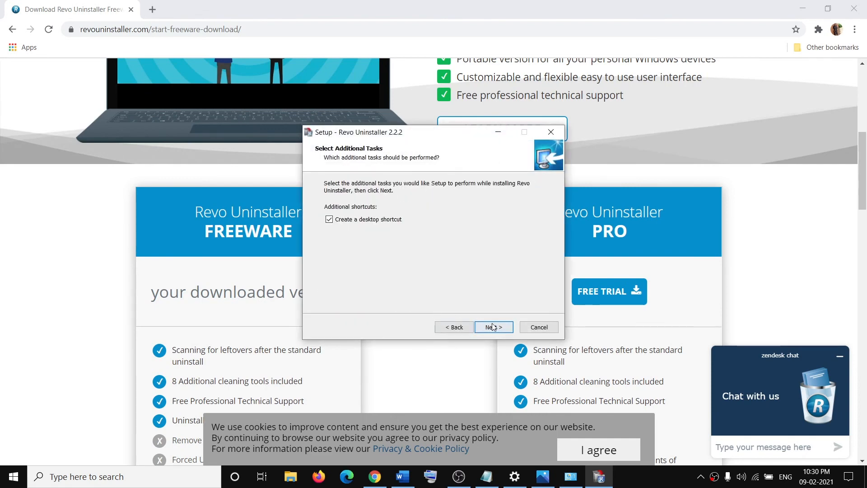
pyautogui.click(493, 327)
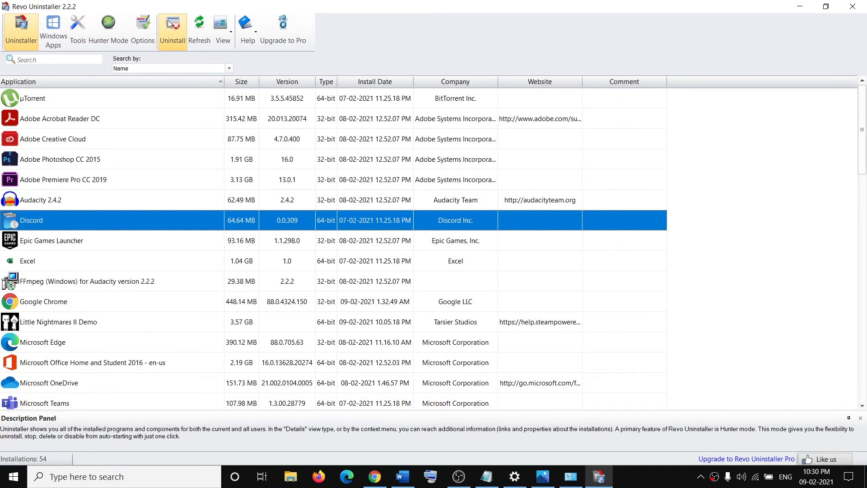
pyautogui.moveTo(173, 26)
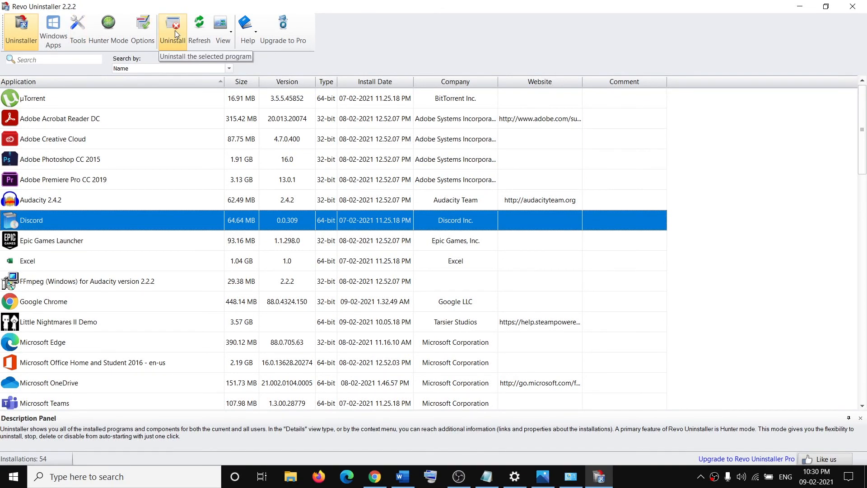
# Step: Uninstall Discord in Revo Uninstaller and confirm with Continue
pyautogui.click(173, 28)
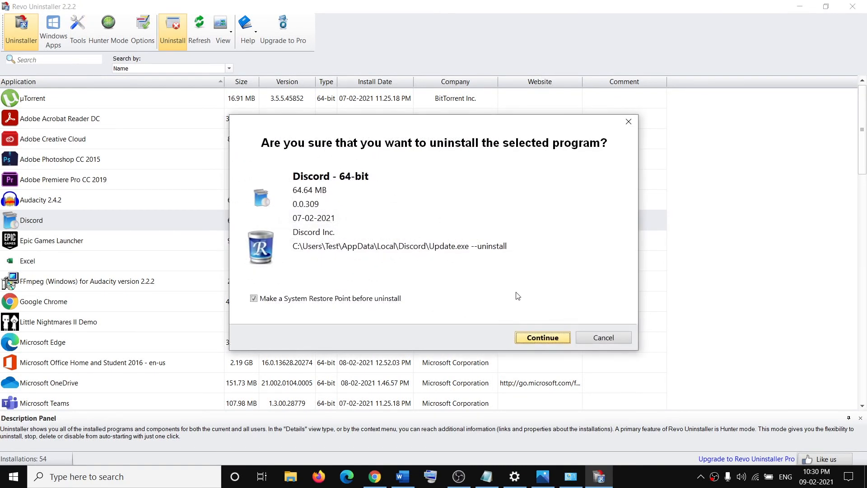
pyautogui.click(542, 337)
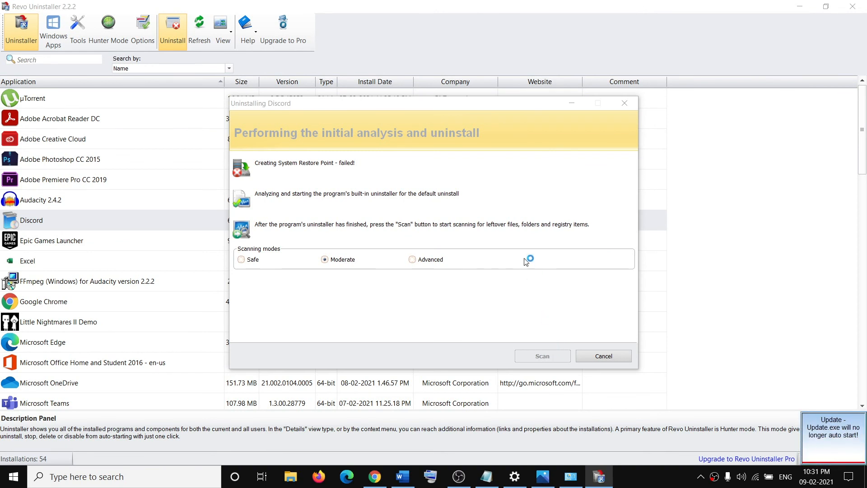
pyautogui.moveTo(525, 261)
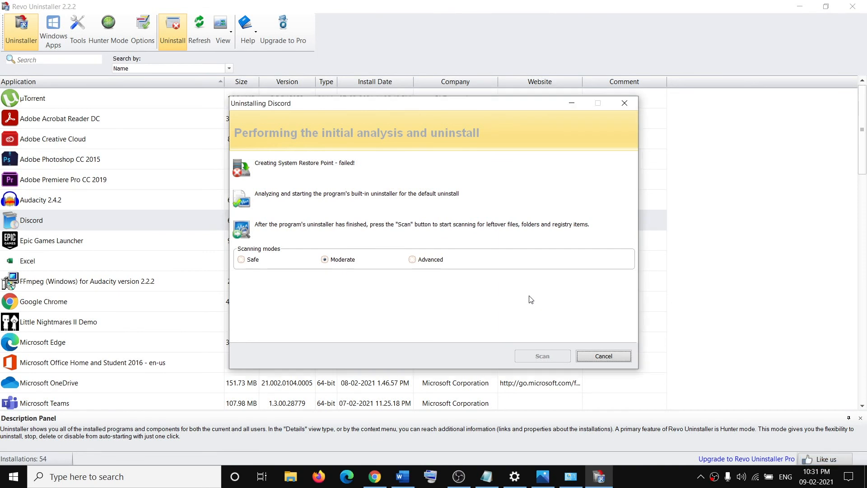
pyautogui.moveTo(532, 318)
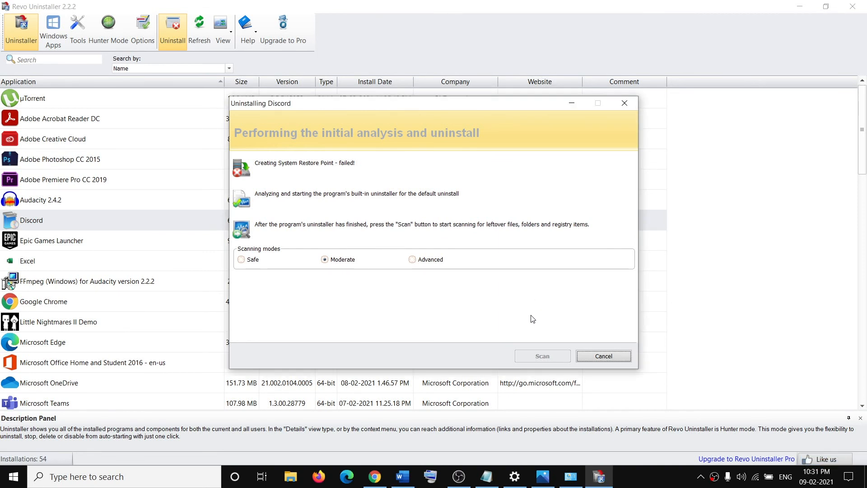
pyautogui.moveTo(548, 283)
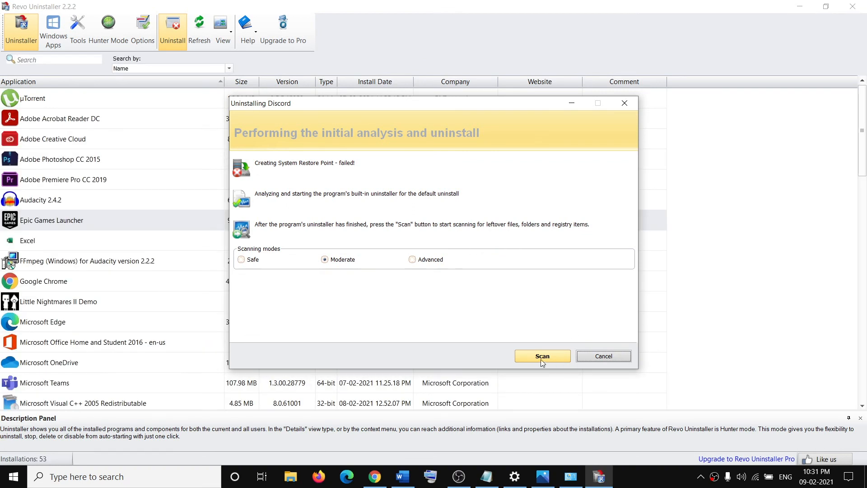
# Step: Scan for Discord leftovers, then select and delete all leftover registry items
pyautogui.click(542, 356)
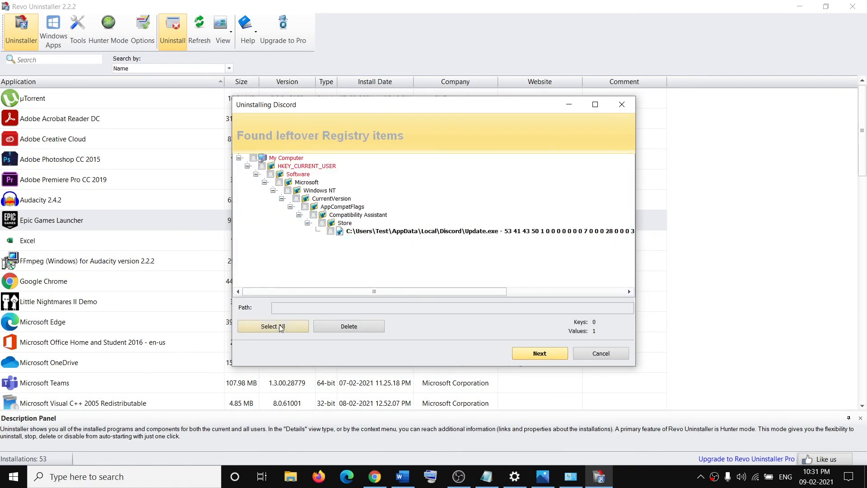
pyautogui.click(272, 326)
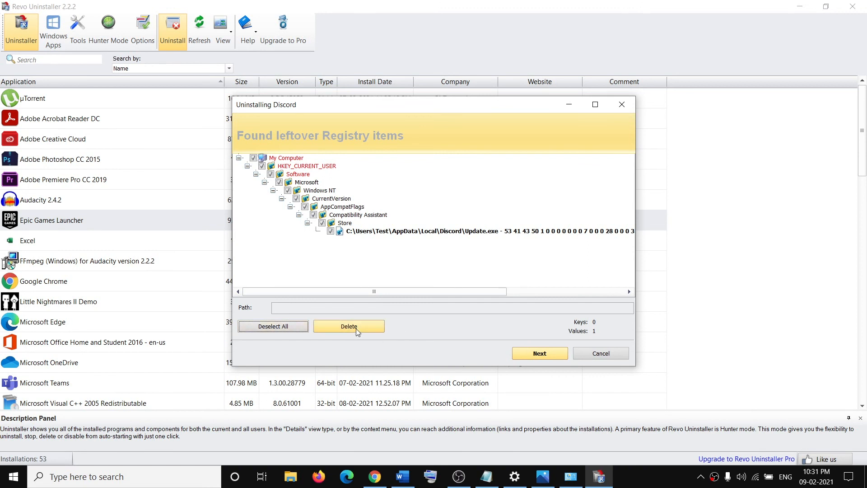
pyautogui.click(539, 352)
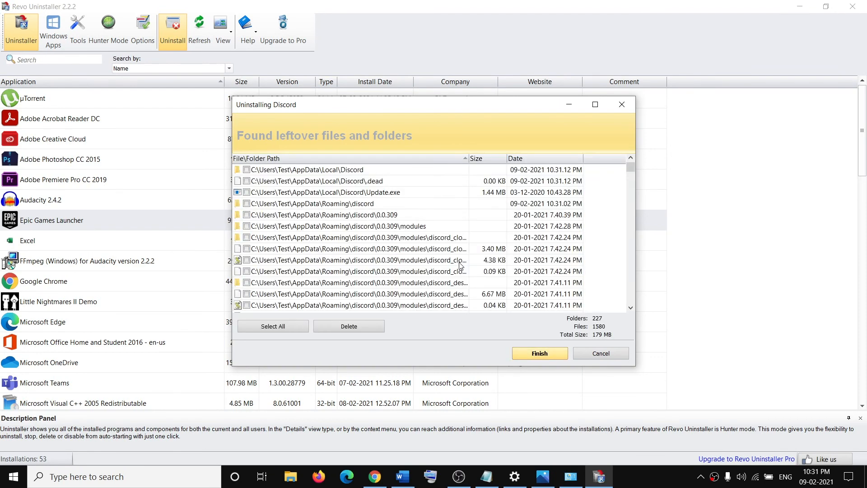
# Step: Select and delete all leftover Discord files and folders, confirm, and finish
pyautogui.click(272, 325)
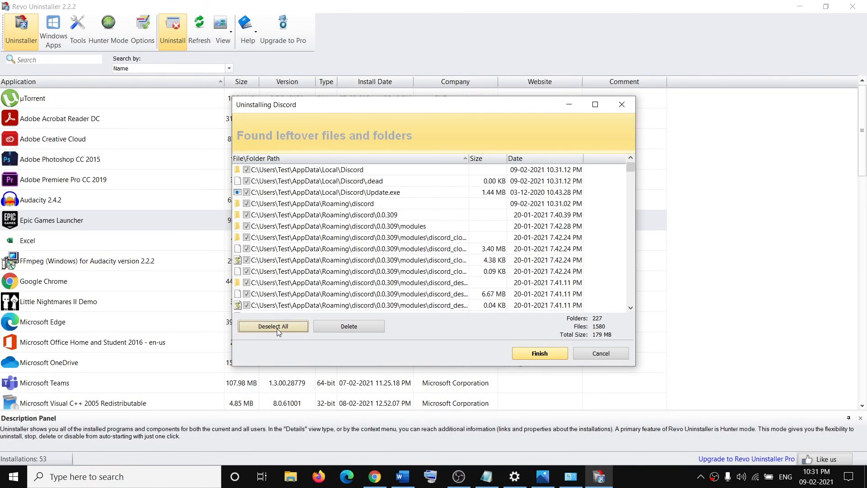
pyautogui.click(348, 326)
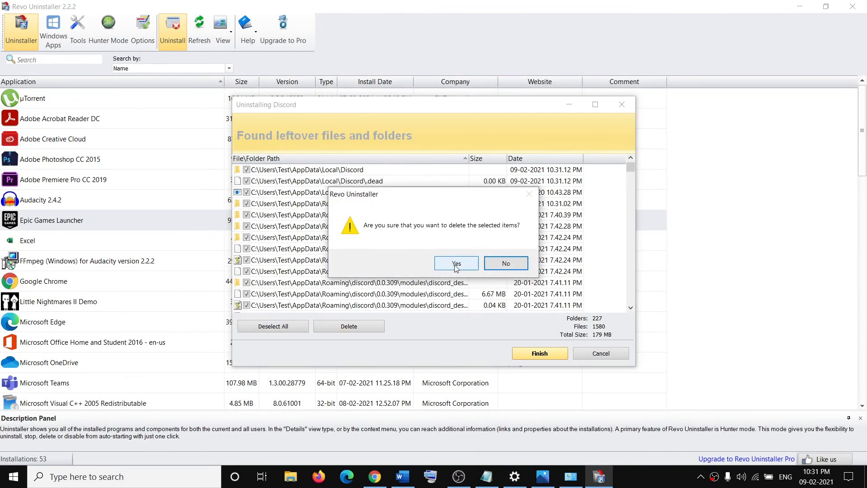
pyautogui.click(455, 263)
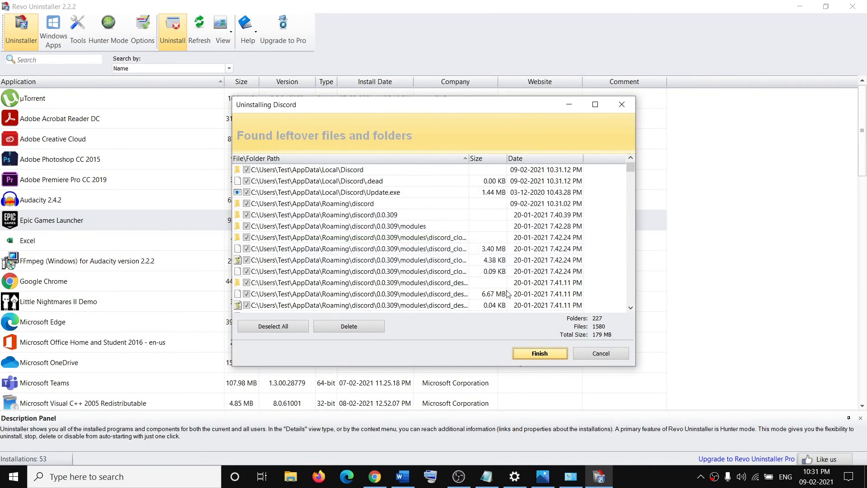
pyautogui.click(539, 352)
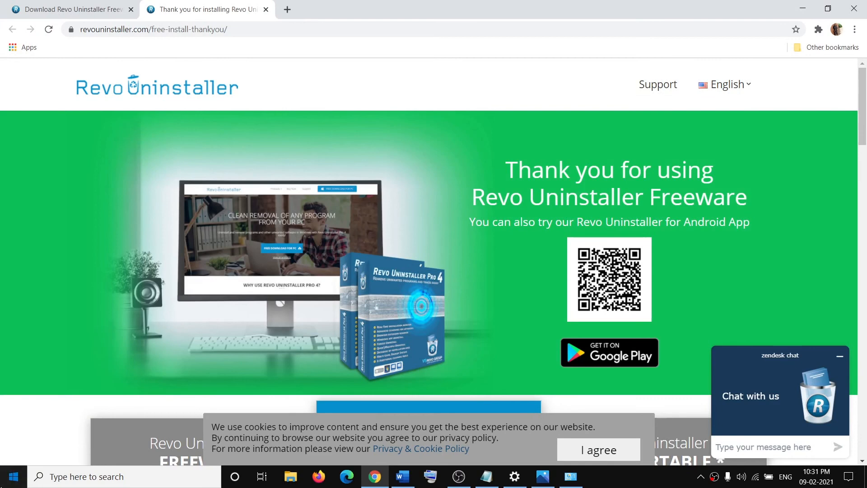
# Step: Bring the Word guide document showing 'Step 1) Use appwiz.cpl command' back to the front
pyautogui.click(12, 477)
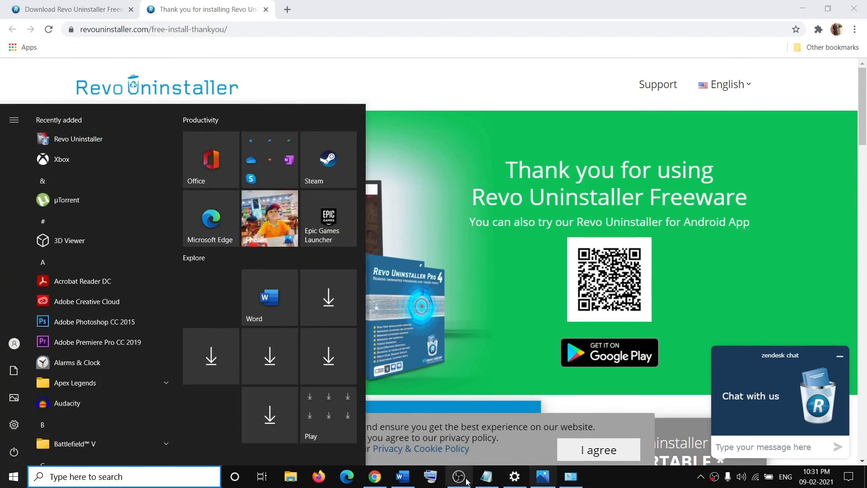
pyautogui.click(402, 476)
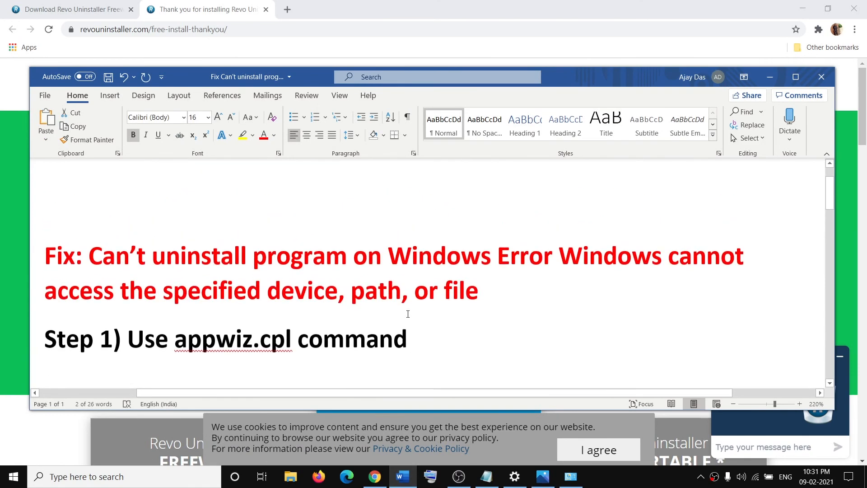